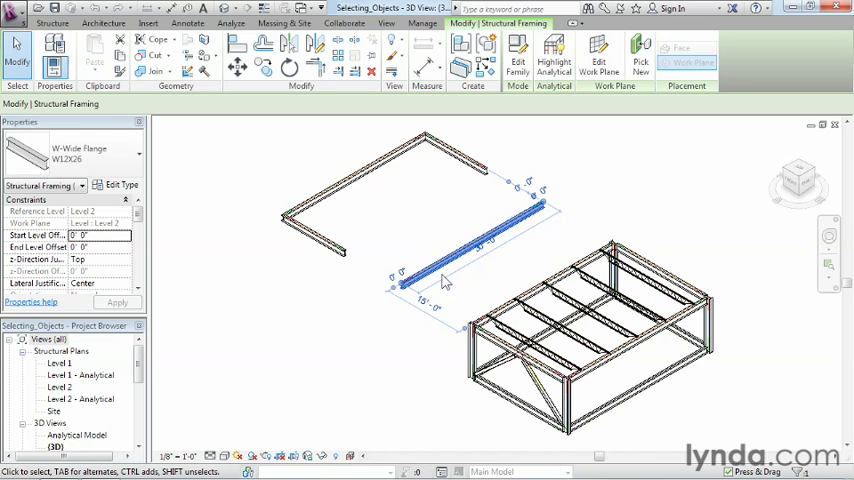
- Clear the current beam selection, then pick the 25-foot W12X26 upper beam by itself
{"action": "left_click", "coordinate": [460, 155]}
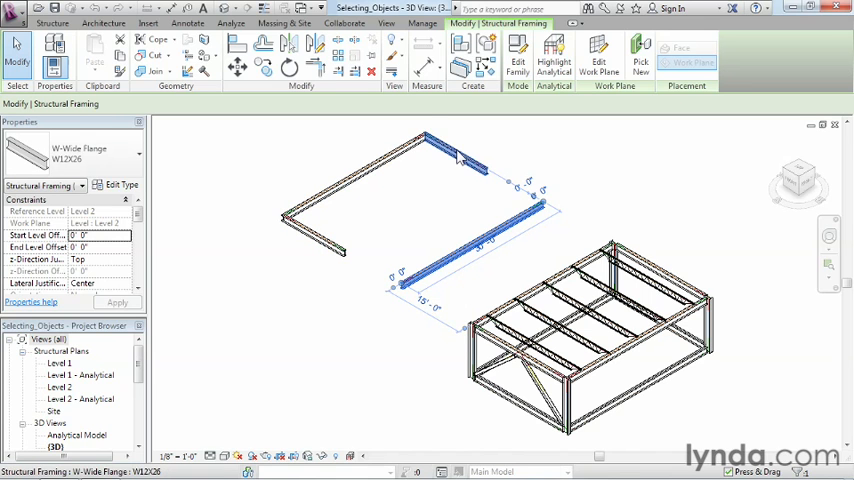
{"action": "left_click", "coordinate": [357, 216]}
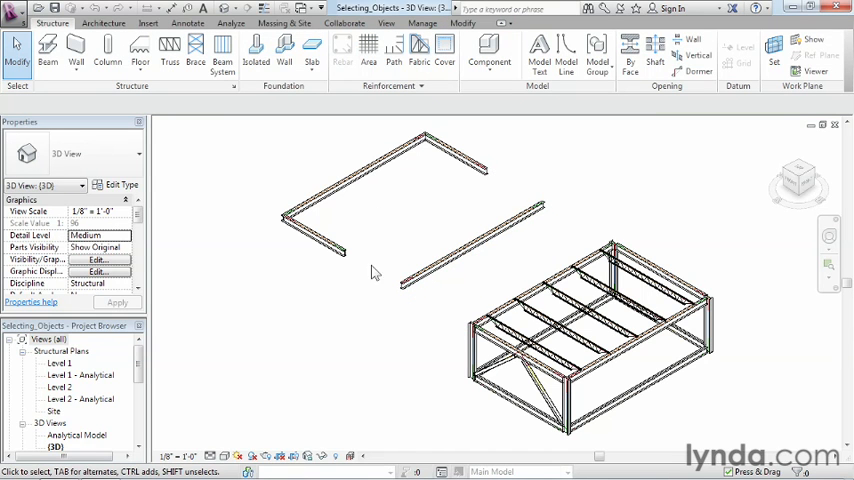
{"action": "left_click", "coordinate": [350, 180]}
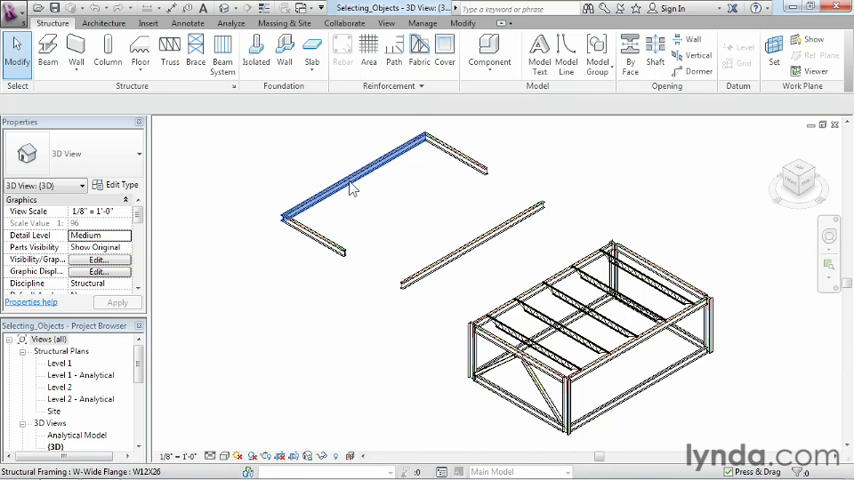
{"action": "left_click", "coordinate": [350, 188]}
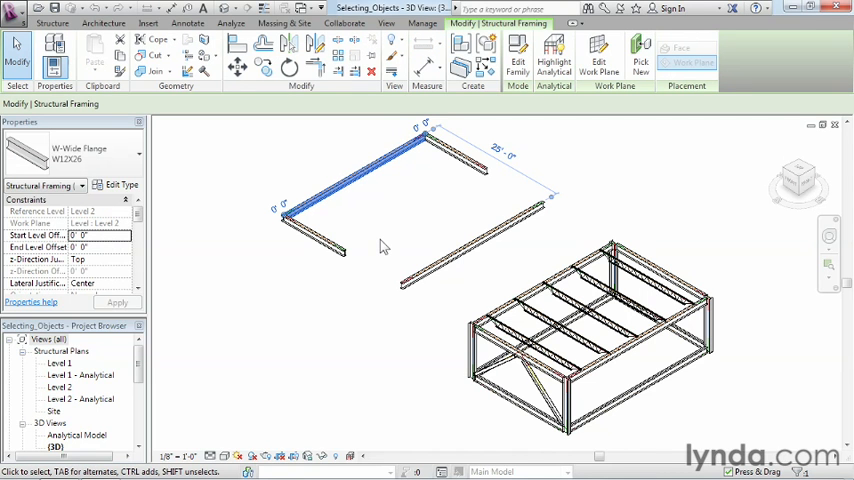
{"action": "mouse_move", "coordinate": [365, 228]}
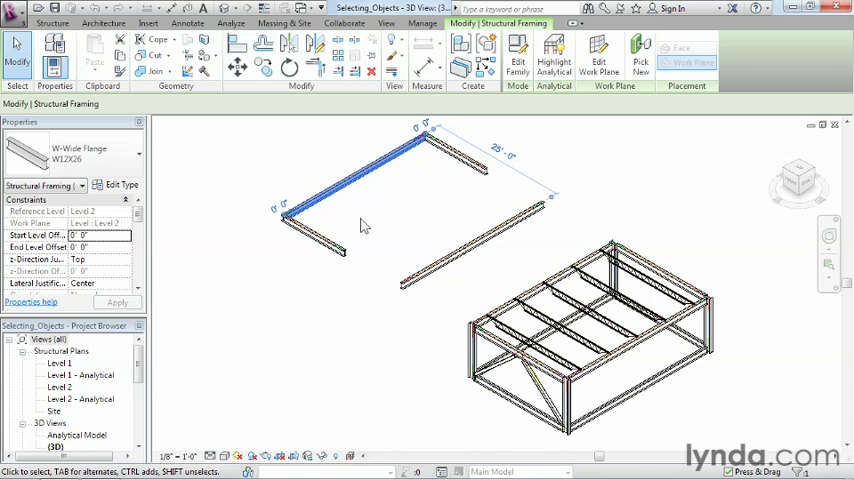
{"action": "mouse_move", "coordinate": [338, 245]}
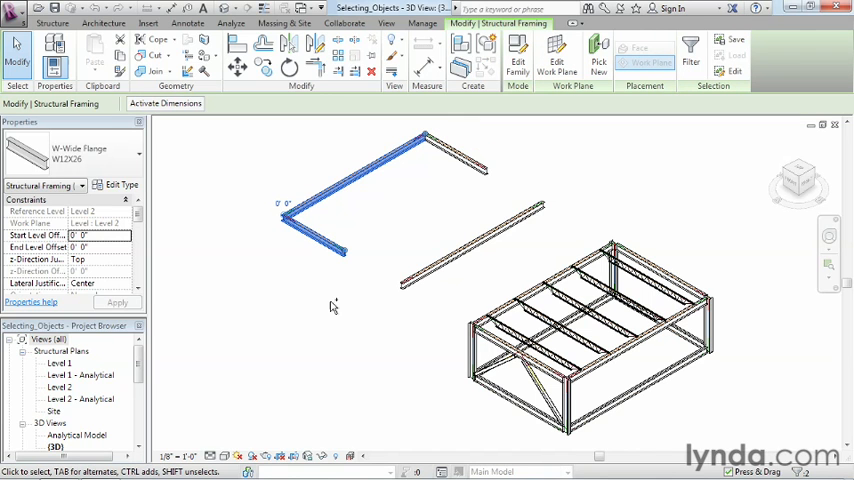
{"action": "mouse_move", "coordinate": [468, 160]}
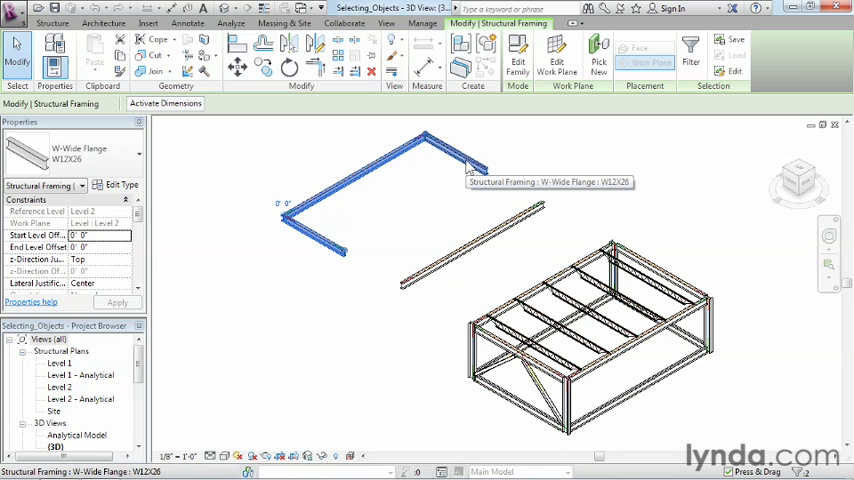
{"action": "mouse_move", "coordinate": [505, 224]}
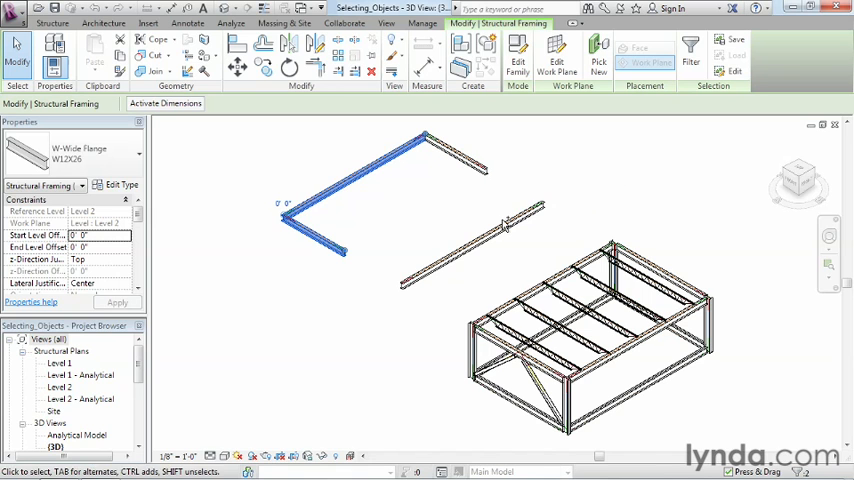
{"action": "mouse_move", "coordinate": [448, 265]}
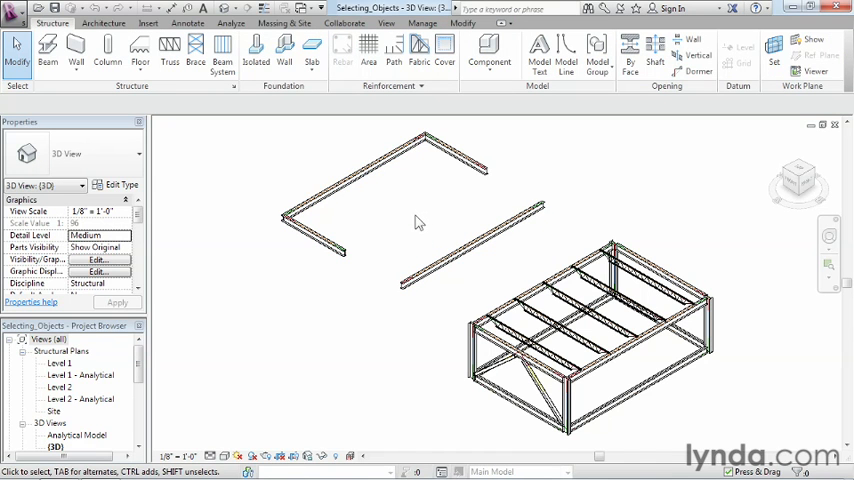
{"action": "mouse_move", "coordinate": [365, 220]}
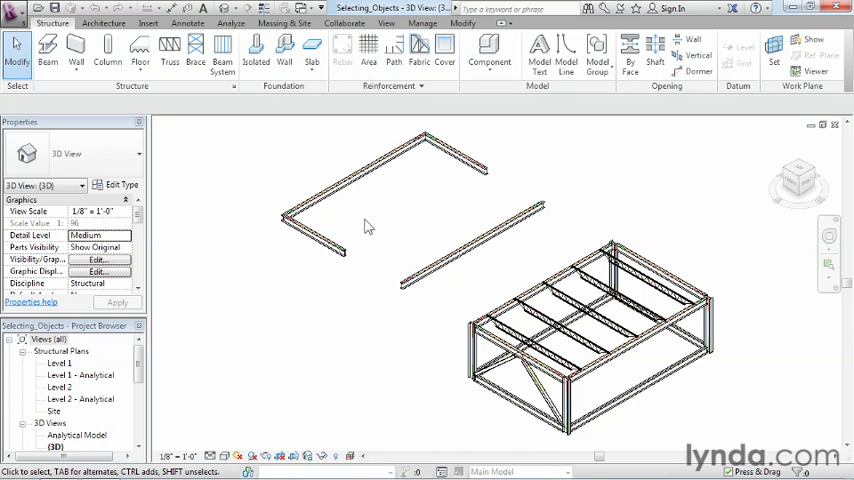
{"action": "mouse_move", "coordinate": [460, 160]}
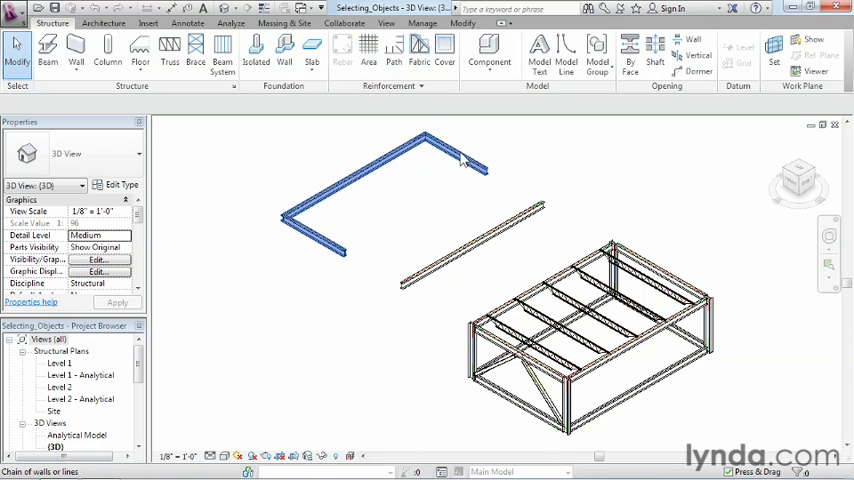
- Select the three connected upper beams as one Tab chain, deselect, then pick the short right-end beam
{"action": "left_click", "coordinate": [460, 155]}
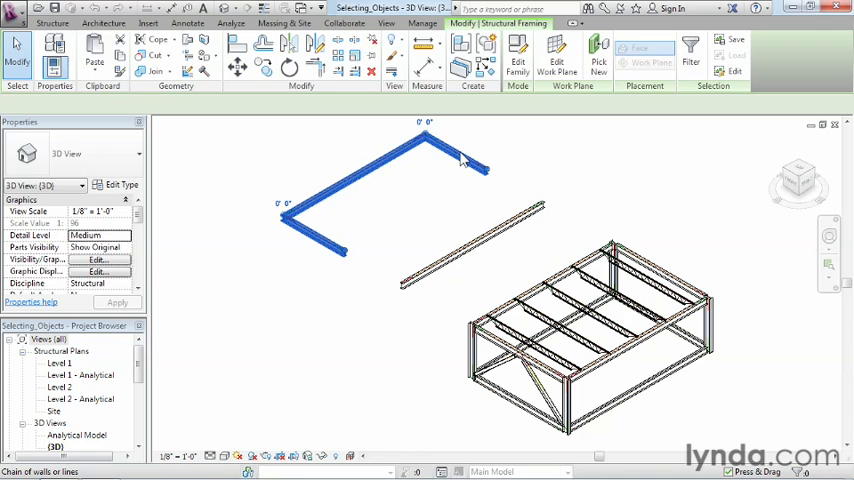
{"action": "left_click", "coordinate": [460, 160]}
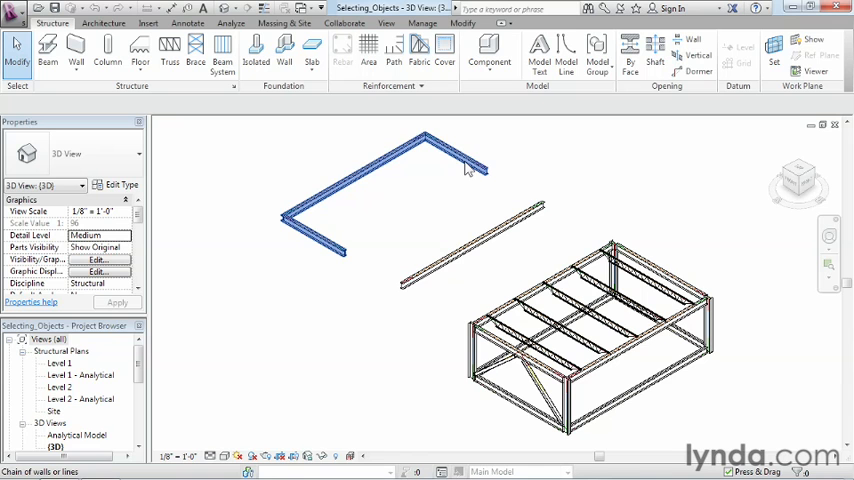
{"action": "left_click", "coordinate": [453, 177]}
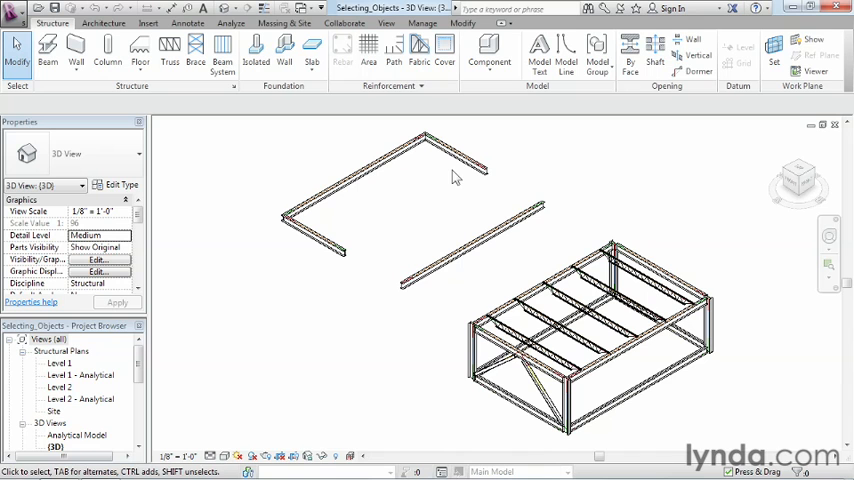
{"action": "mouse_move", "coordinate": [455, 160]}
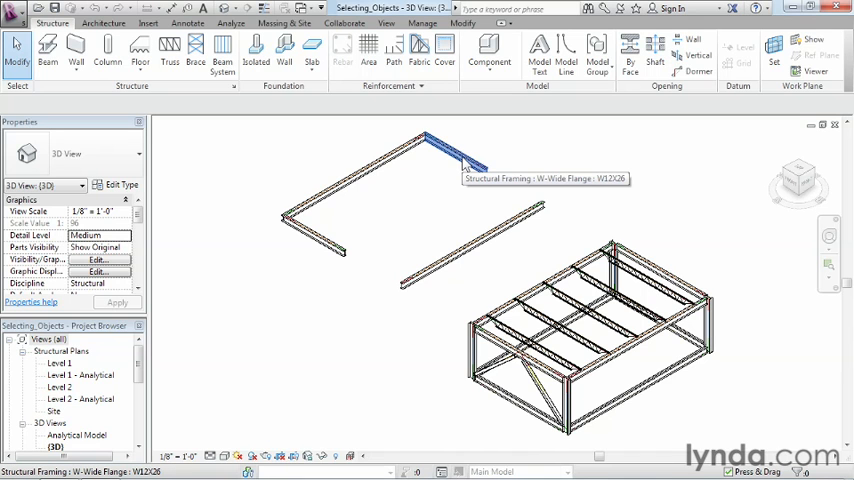
{"action": "left_click", "coordinate": [430, 150]}
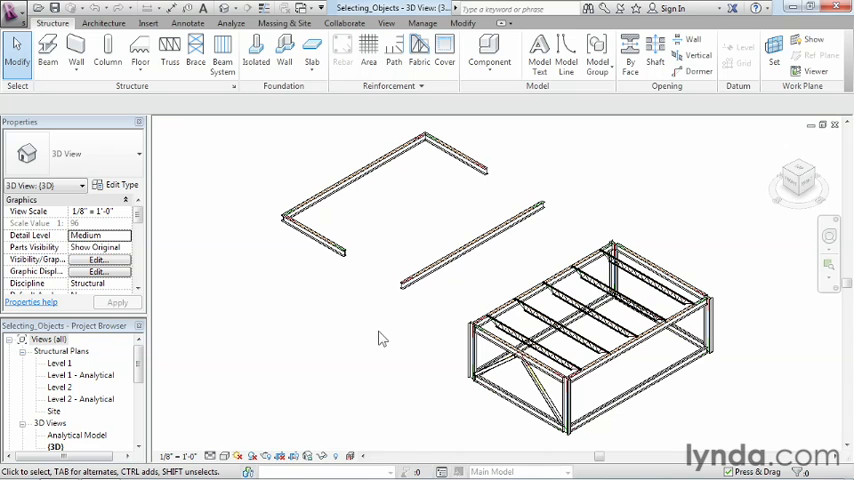
{"action": "mouse_move", "coordinate": [245, 265]}
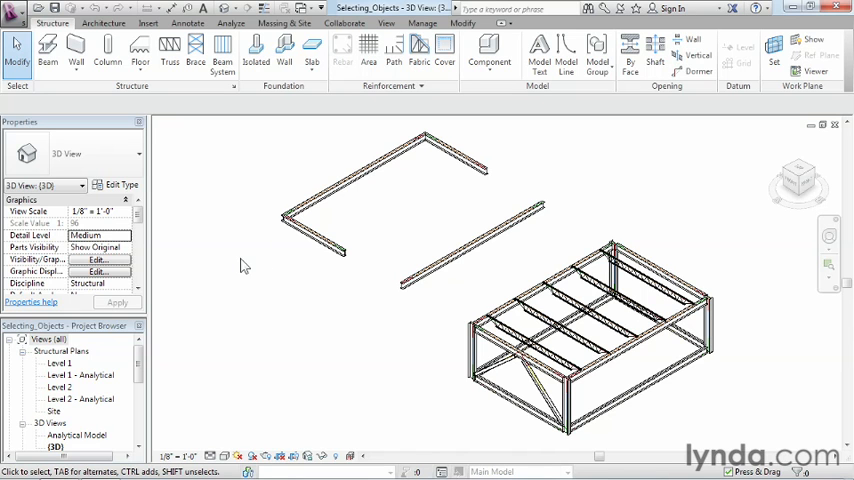
{"action": "mouse_move", "coordinate": [240, 314]}
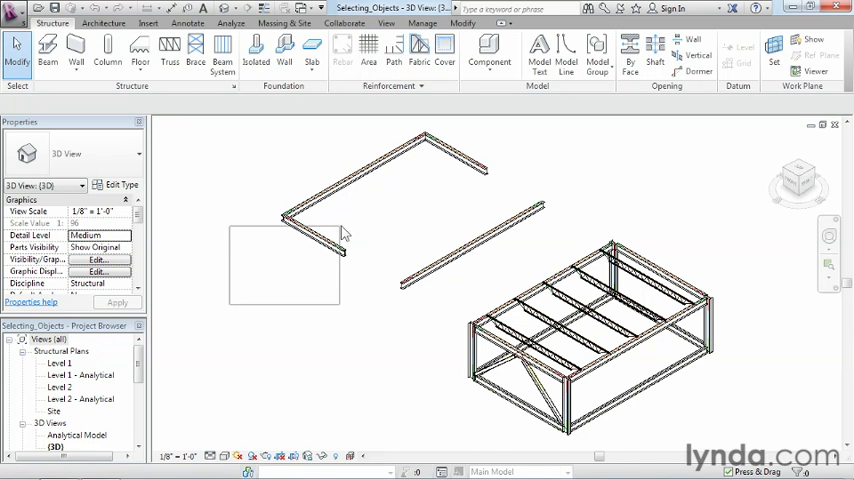
- Window-select the short left-end beam alone, then clear the selection
{"action": "left_click", "coordinate": [315, 235]}
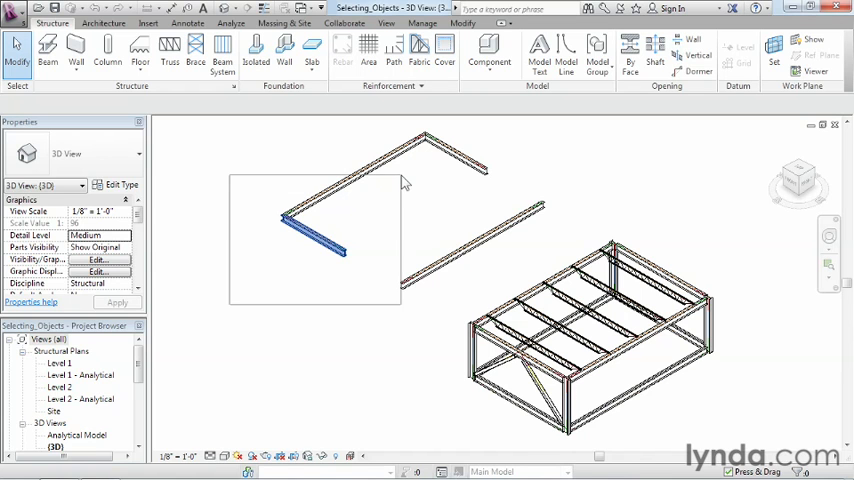
{"action": "left_click", "coordinate": [445, 135]}
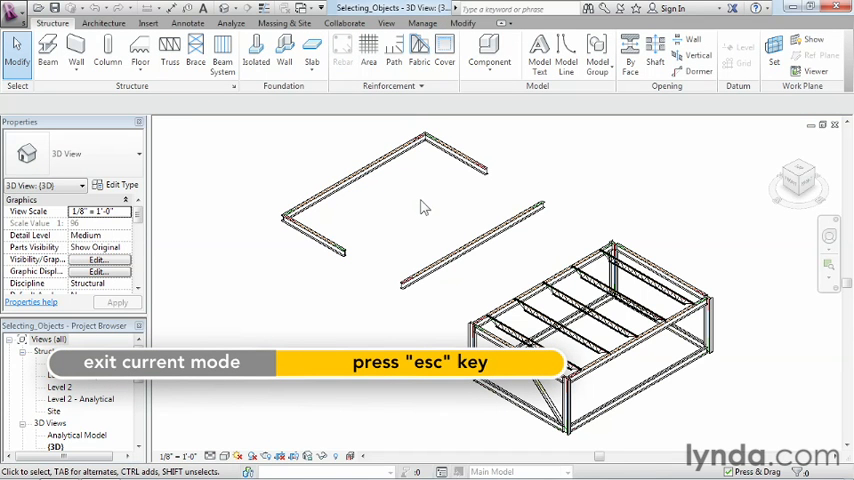
{"action": "mouse_move", "coordinate": [485, 277]}
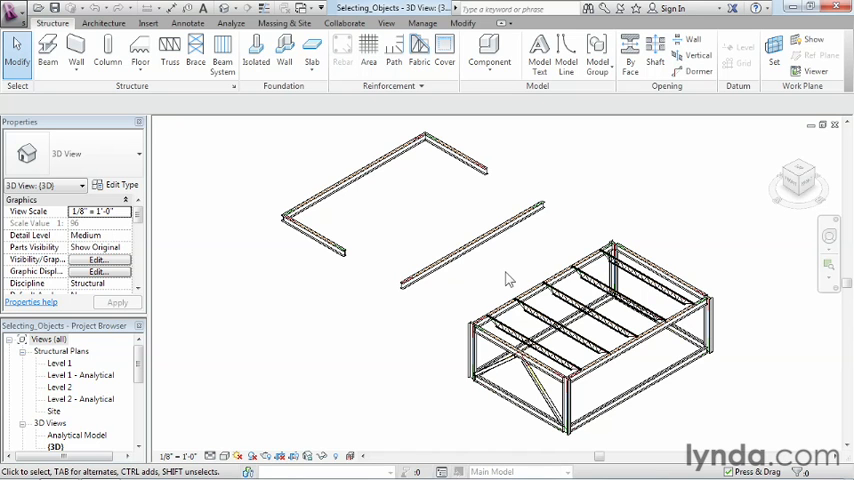
{"action": "mouse_move", "coordinate": [503, 273]}
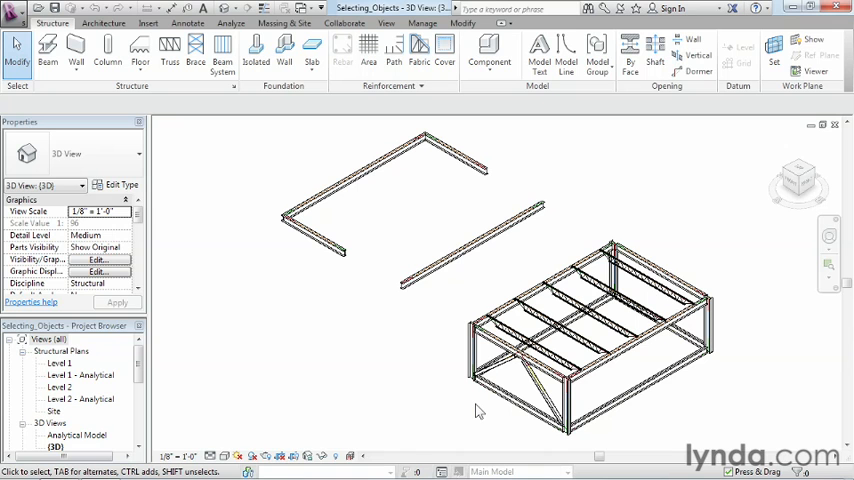
{"action": "mouse_move", "coordinate": [372, 320]}
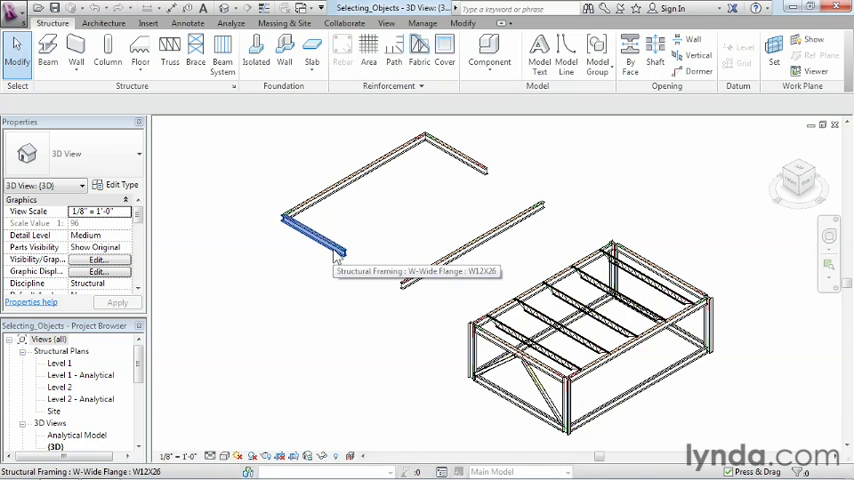
{"action": "mouse_move", "coordinate": [330, 248]}
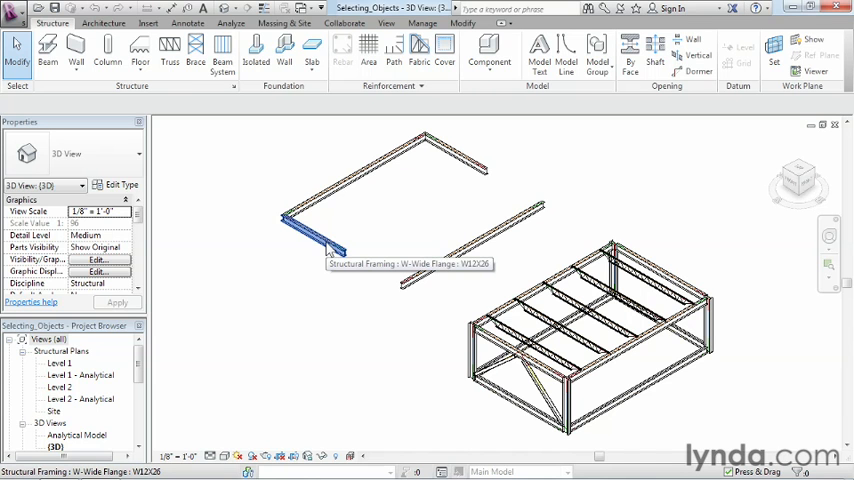
- From the short lower-left W12X26 beam, choose Select All Instances > Visible in View
{"action": "left_click", "coordinate": [310, 225]}
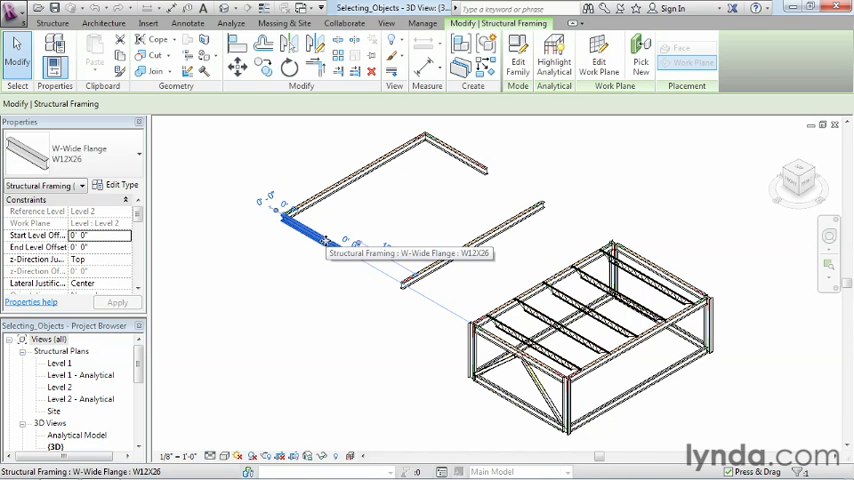
{"action": "right_click", "coordinate": [330, 248]}
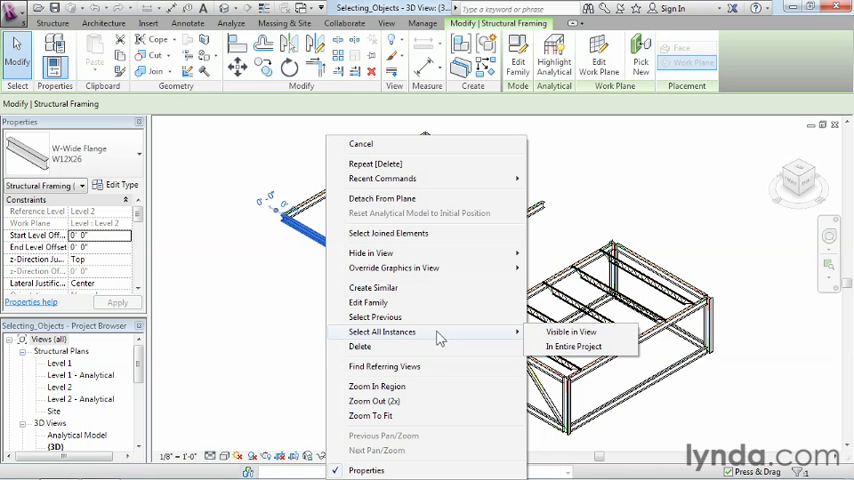
{"action": "mouse_move", "coordinate": [570, 331]}
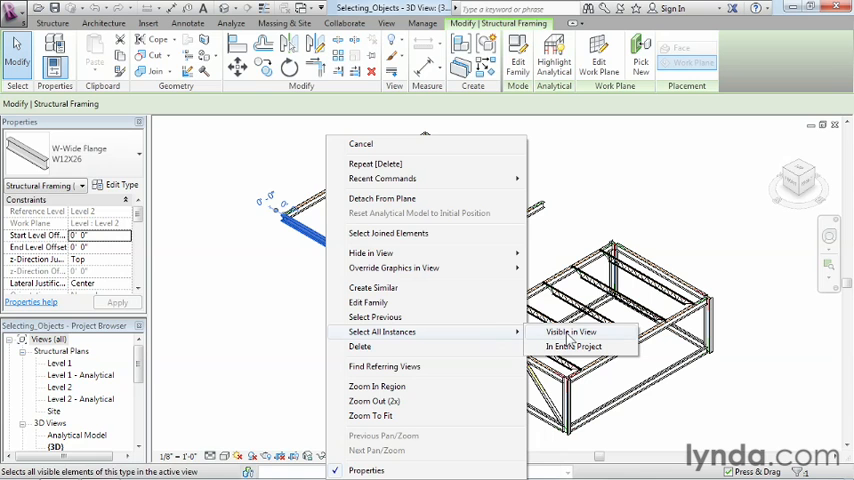
{"action": "left_click", "coordinate": [571, 331]}
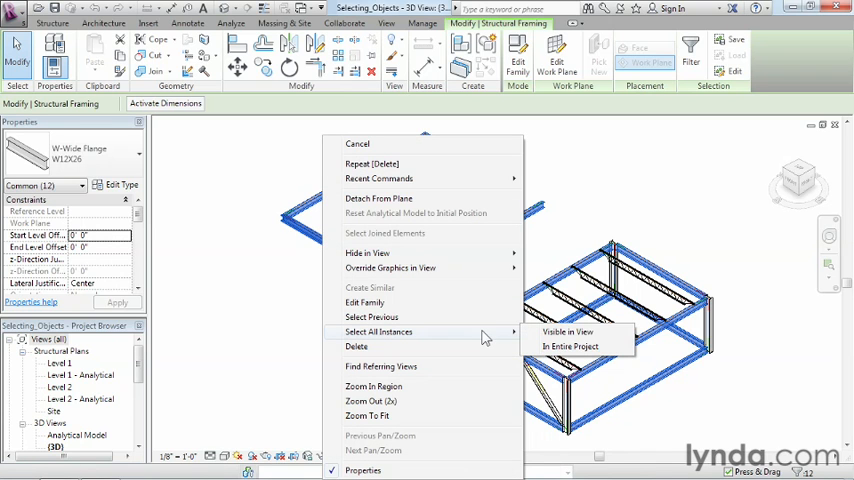
{"action": "mouse_move", "coordinate": [570, 346]}
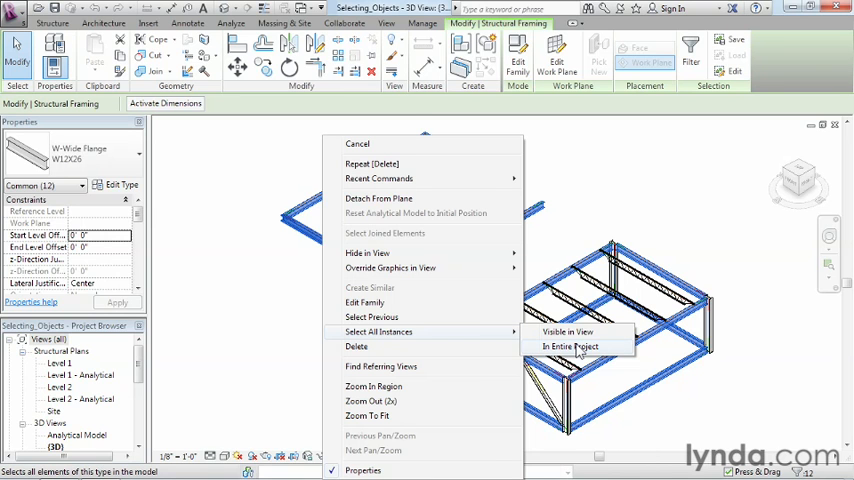
- Choose Select All Instances > In Entire Project for the W12X26 beam type
{"action": "left_click", "coordinate": [570, 346]}
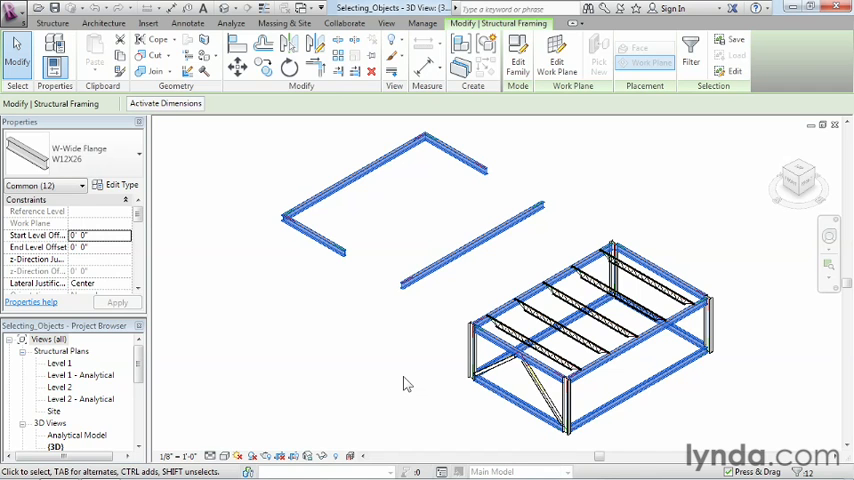
{"action": "mouse_move", "coordinate": [348, 286]}
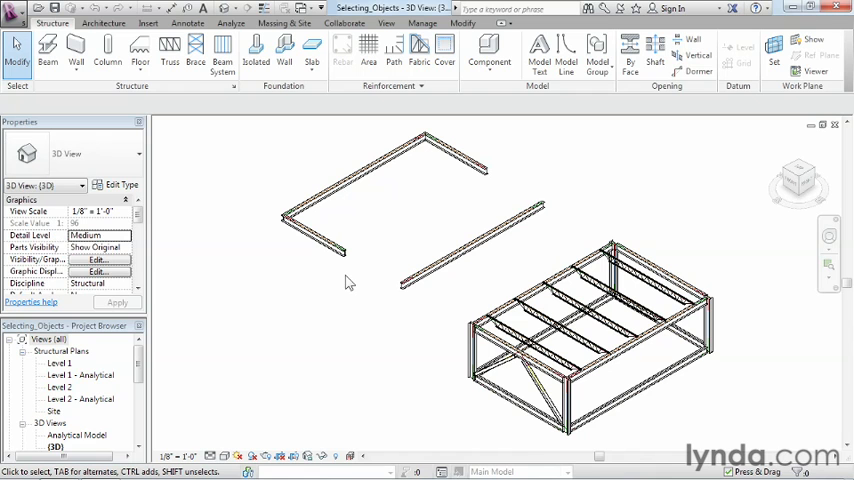
{"action": "mouse_move", "coordinate": [473, 157]}
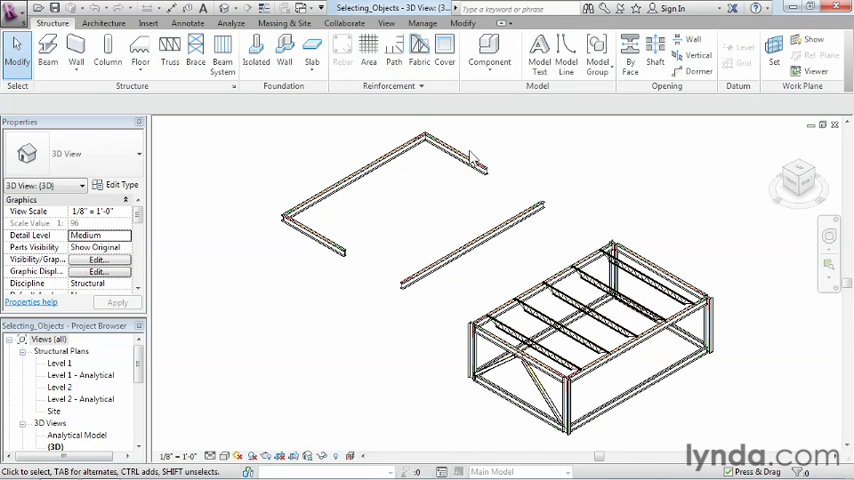
- Pick the upper-right short beam, then window-select all 44 elements of the model
{"action": "left_click", "coordinate": [455, 150]}
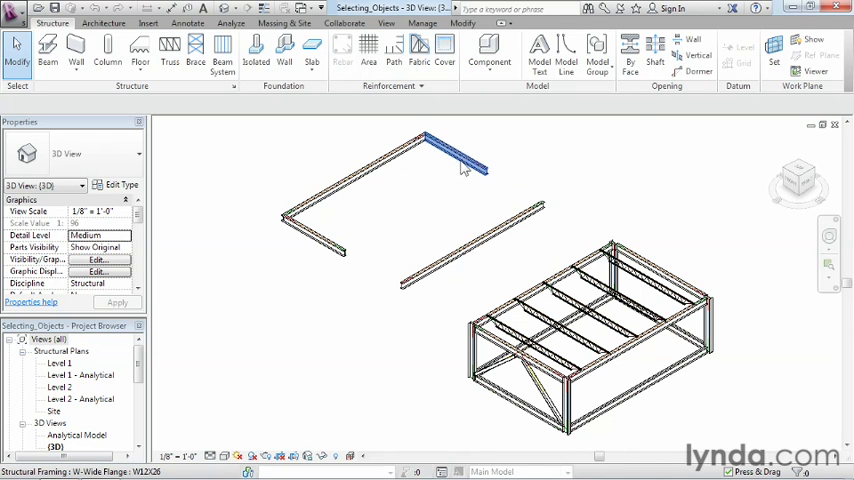
{"action": "left_click", "coordinate": [455, 165]}
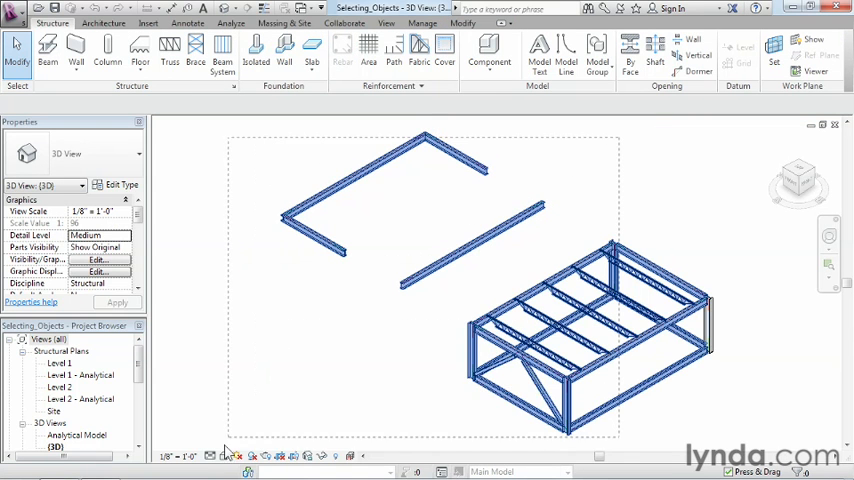
{"action": "left_click_drag", "start_coordinate": [230, 135], "coordinate": [620, 440]}
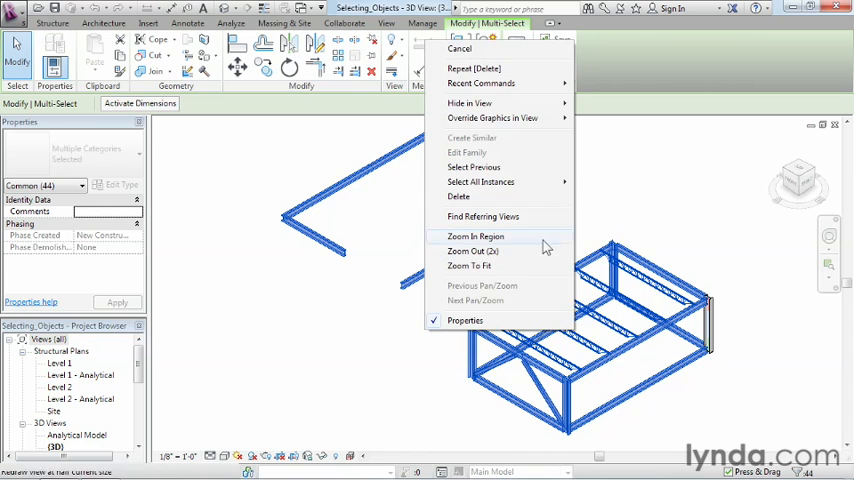
{"action": "mouse_move", "coordinate": [481, 181]}
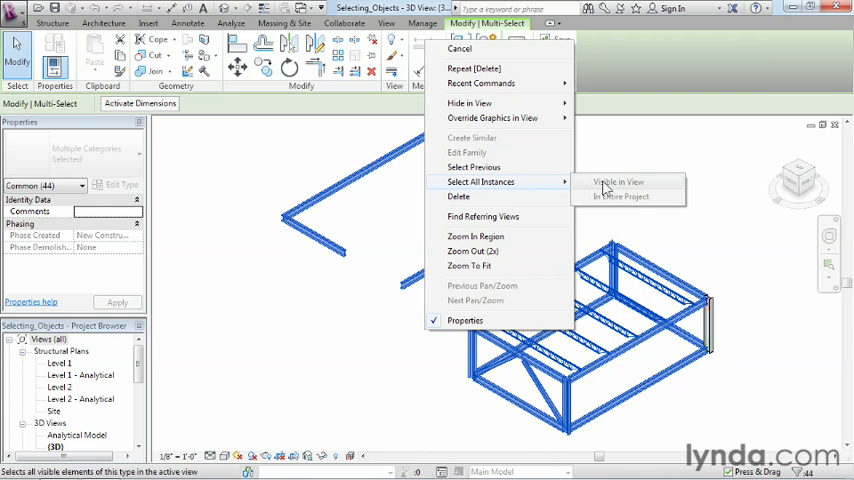